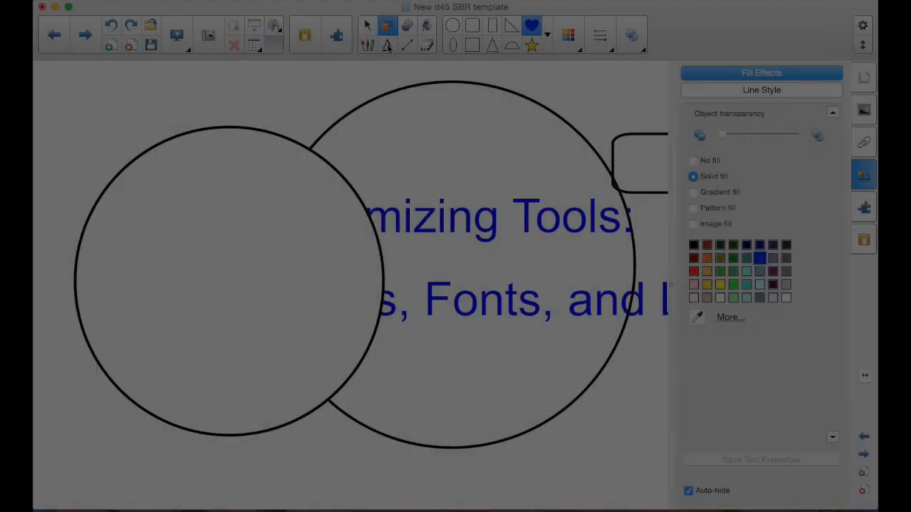
# Set the Text tool's font to Bauhaus 93 in the Properties Text Style settings.
pyautogui.click(452, 25)
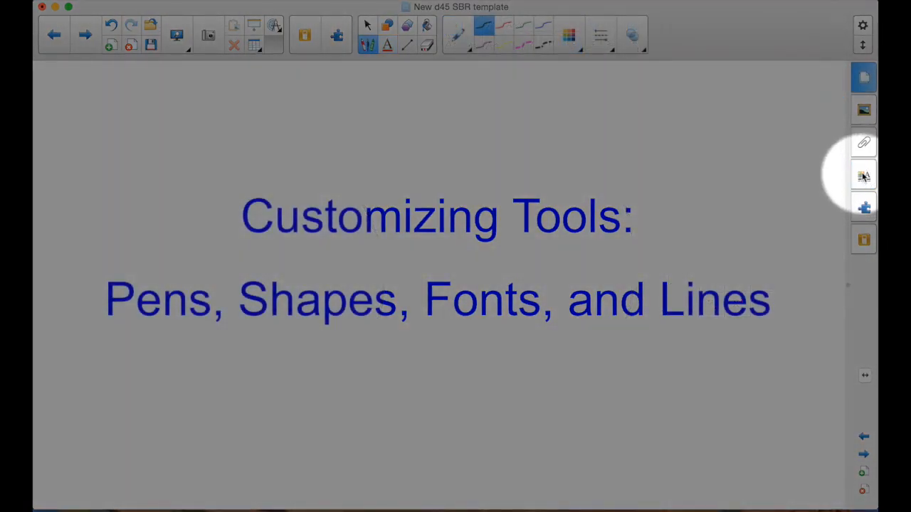
pyautogui.click(863, 175)
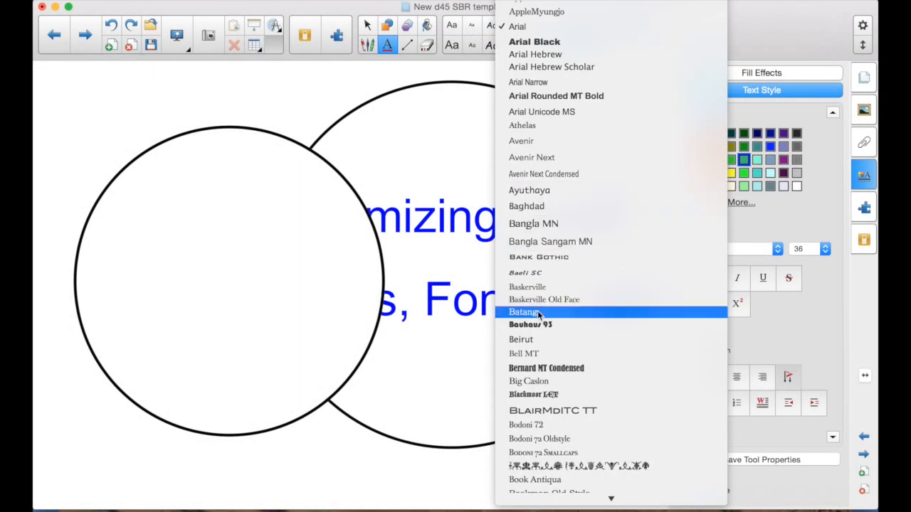
pyautogui.click(530, 324)
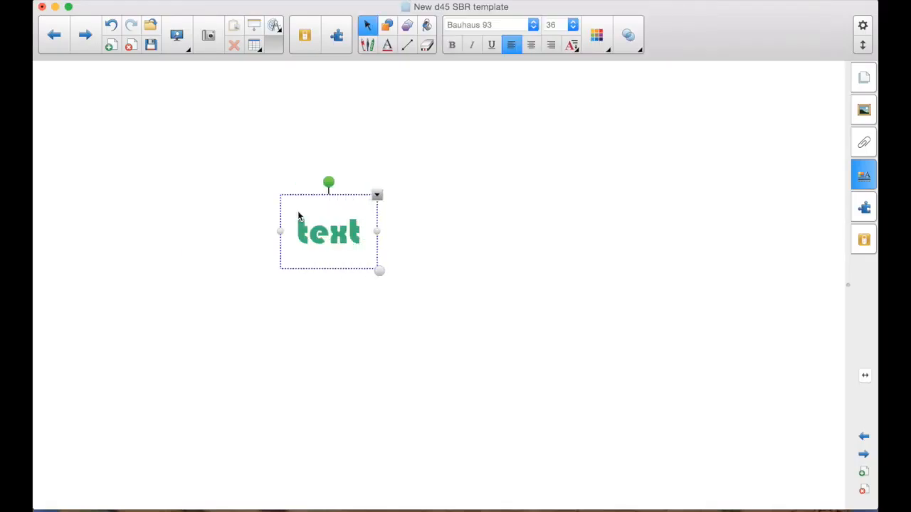
pyautogui.moveTo(535, 68)
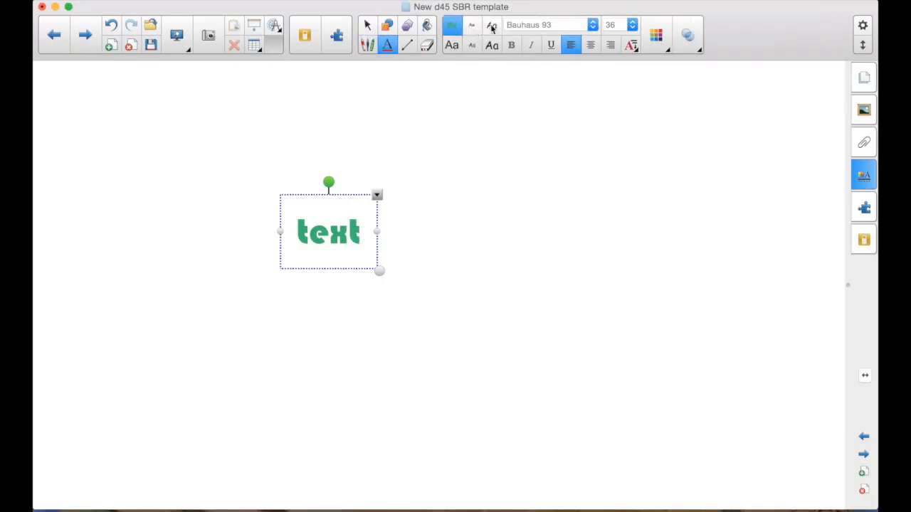
# Place the caret in the green Bauhaus 93 'text' box to edit it.
pyautogui.click(359, 233)
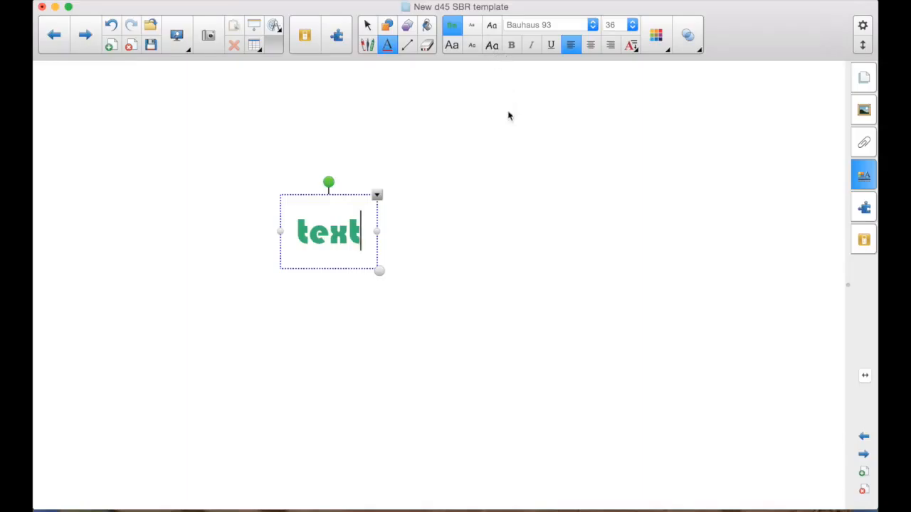
pyautogui.moveTo(526, 173)
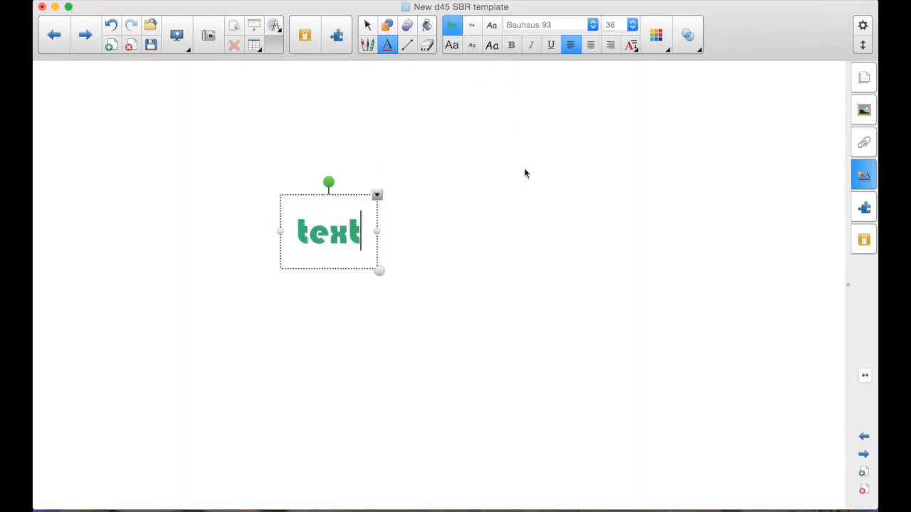